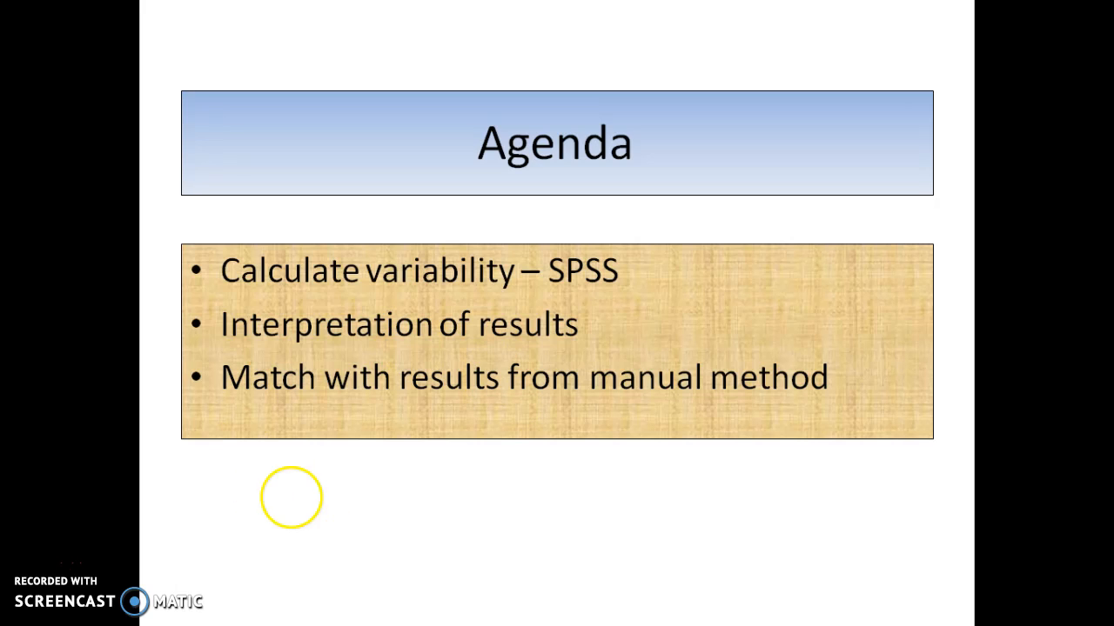
Use the slideshow's Screen > Switch Programs option to reveal the Windows taskbar
right_click(776, 290)
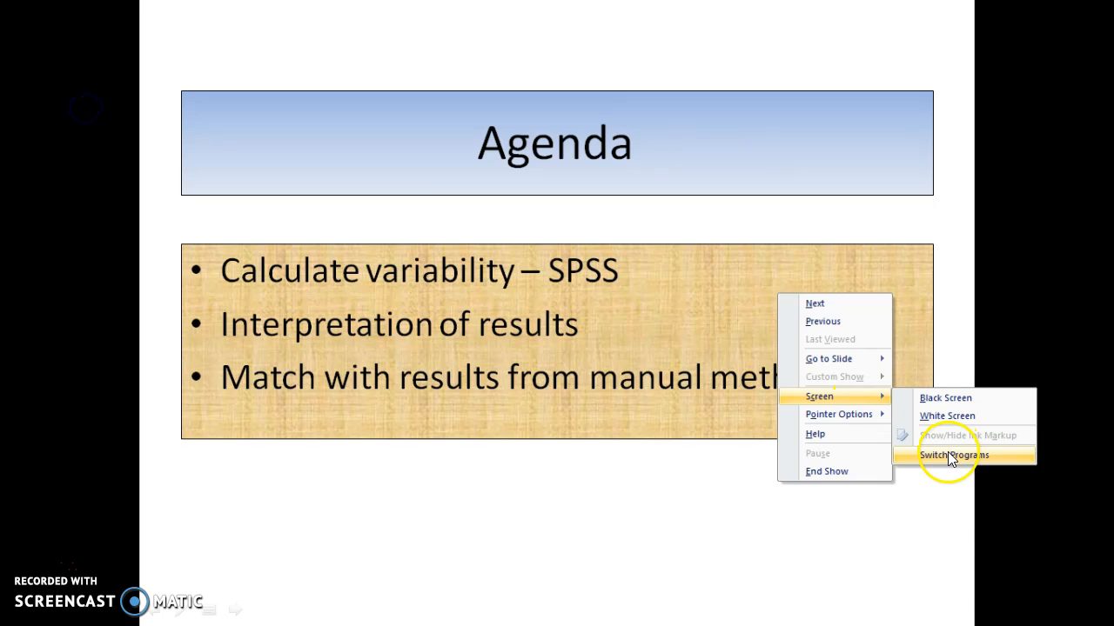
left_click(955, 452)
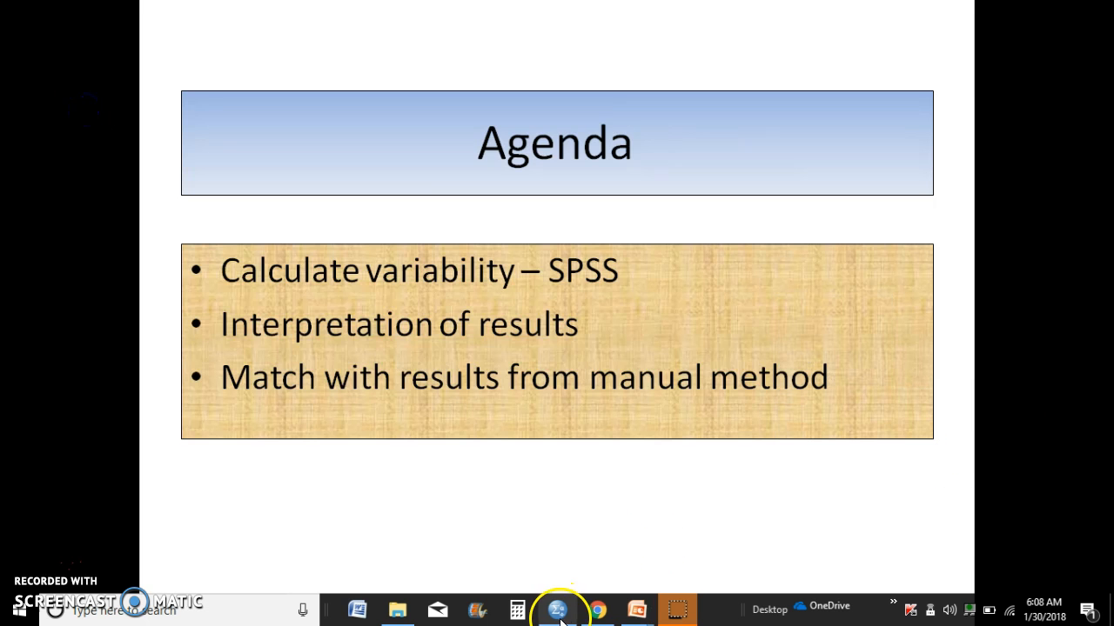
Switch to the Range_Variance_SD data file with Age values 9, 15, 12, 50, 25
left_click(560, 611)
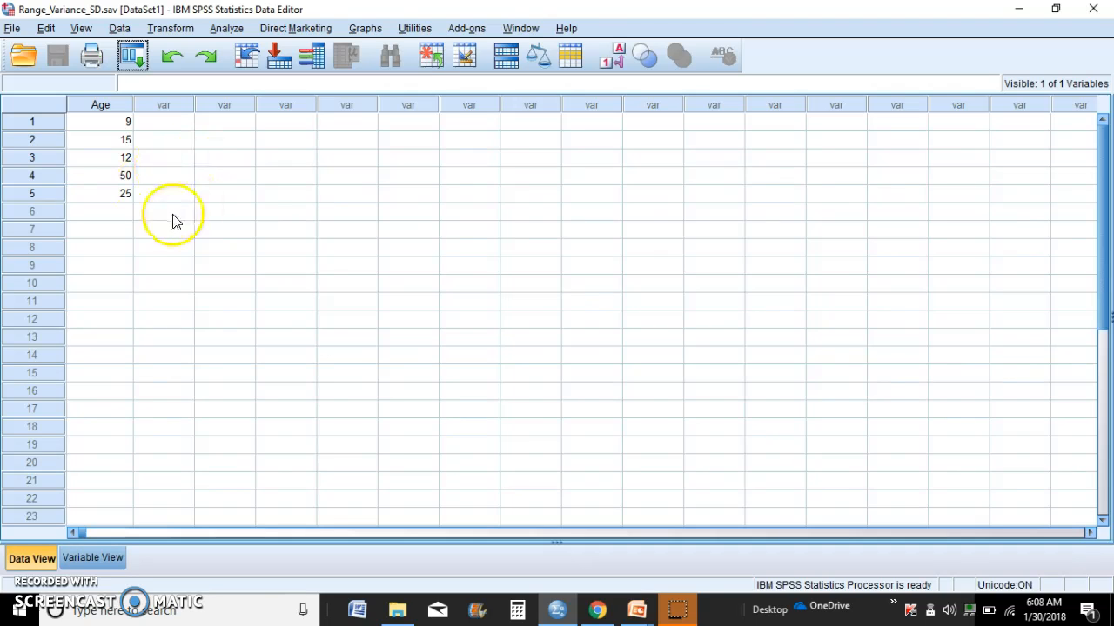
mouse_move(160, 215)
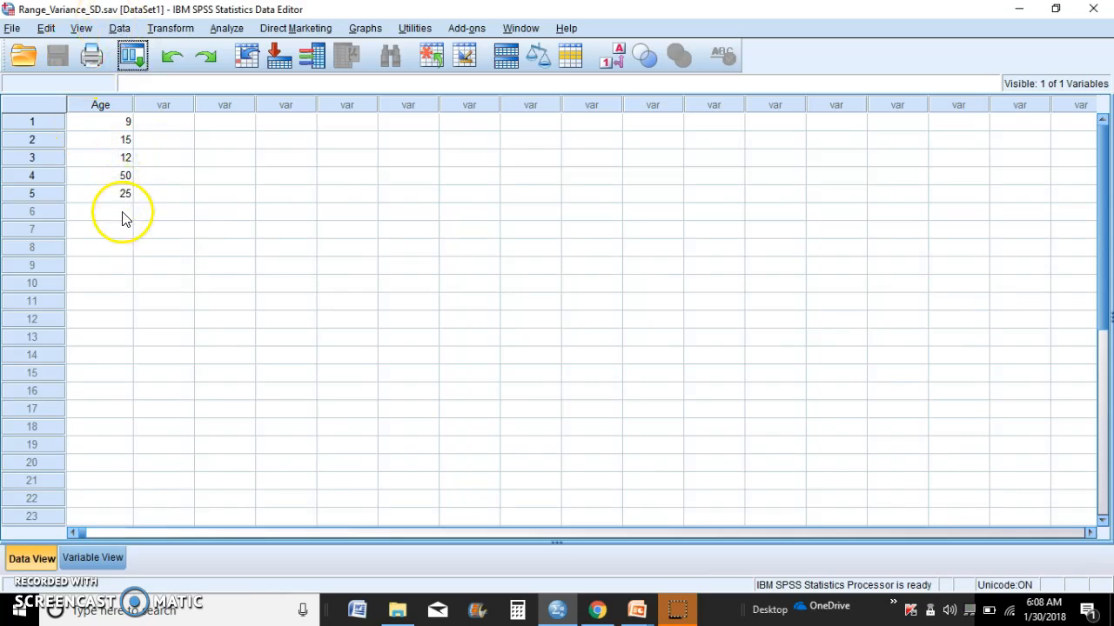
mouse_move(176, 202)
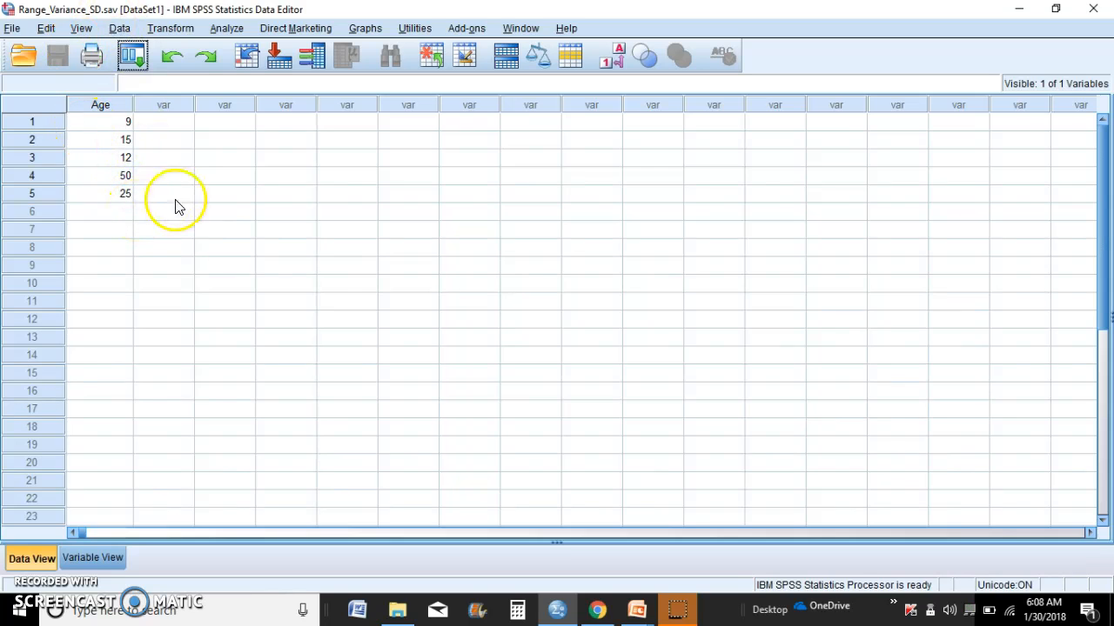
Start a Frequencies analysis from Analyze > Descriptive Statistics and move Age into Variable(s)
left_click(226, 27)
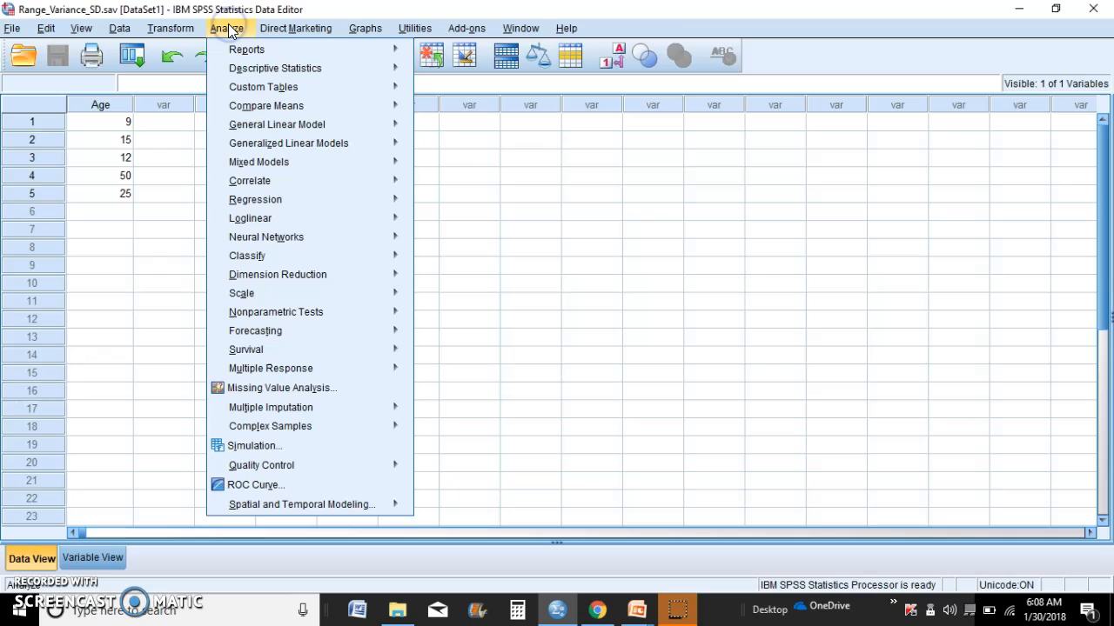
mouse_move(275, 68)
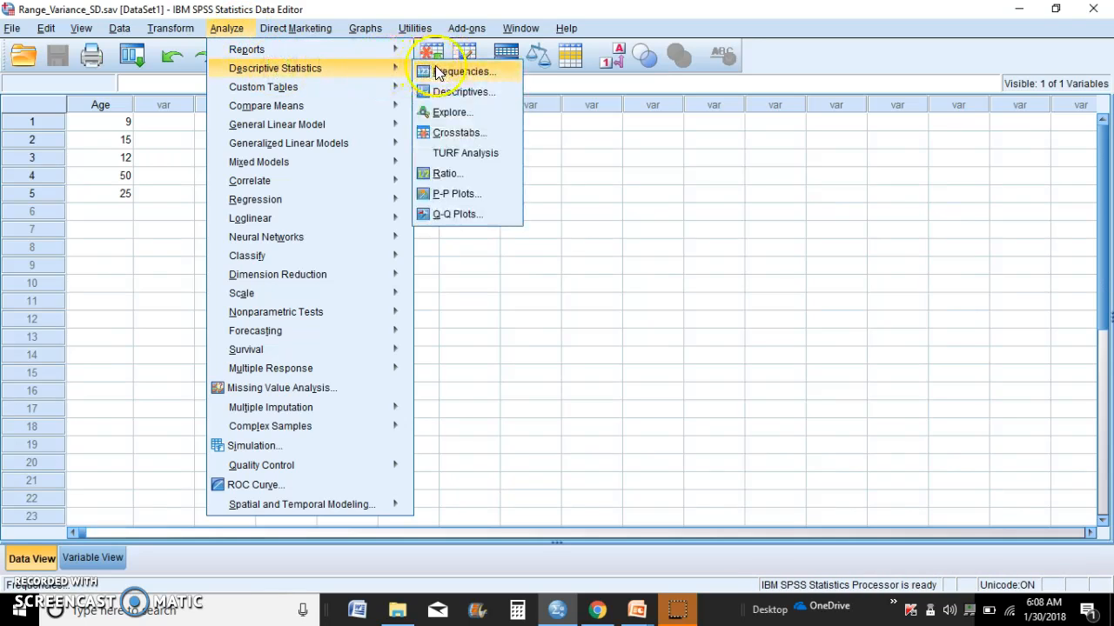
left_click(463, 73)
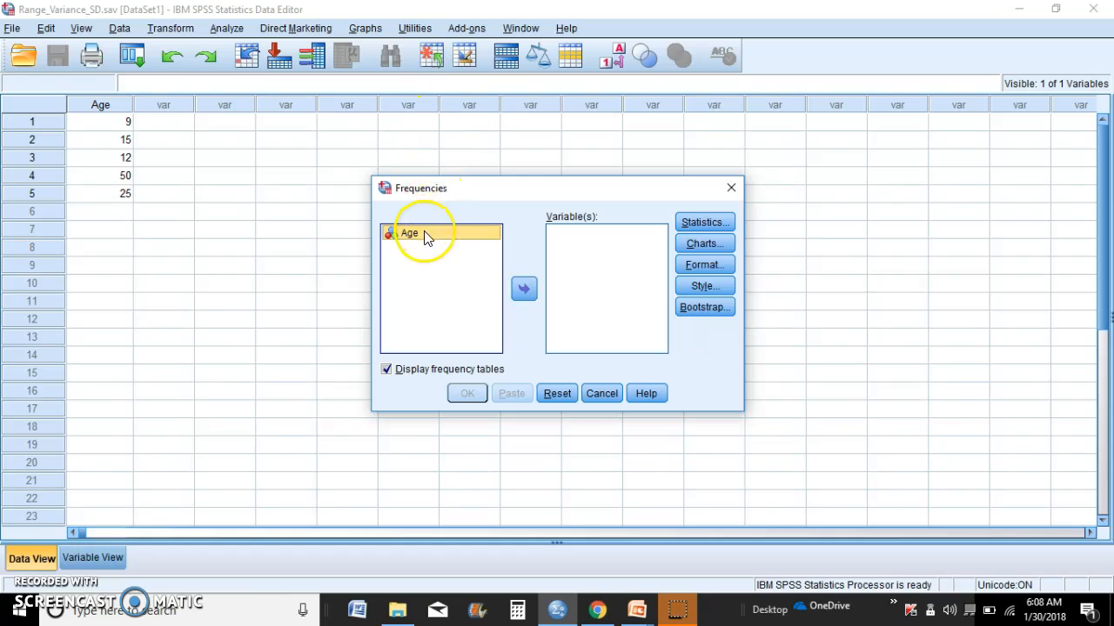
mouse_move(409, 240)
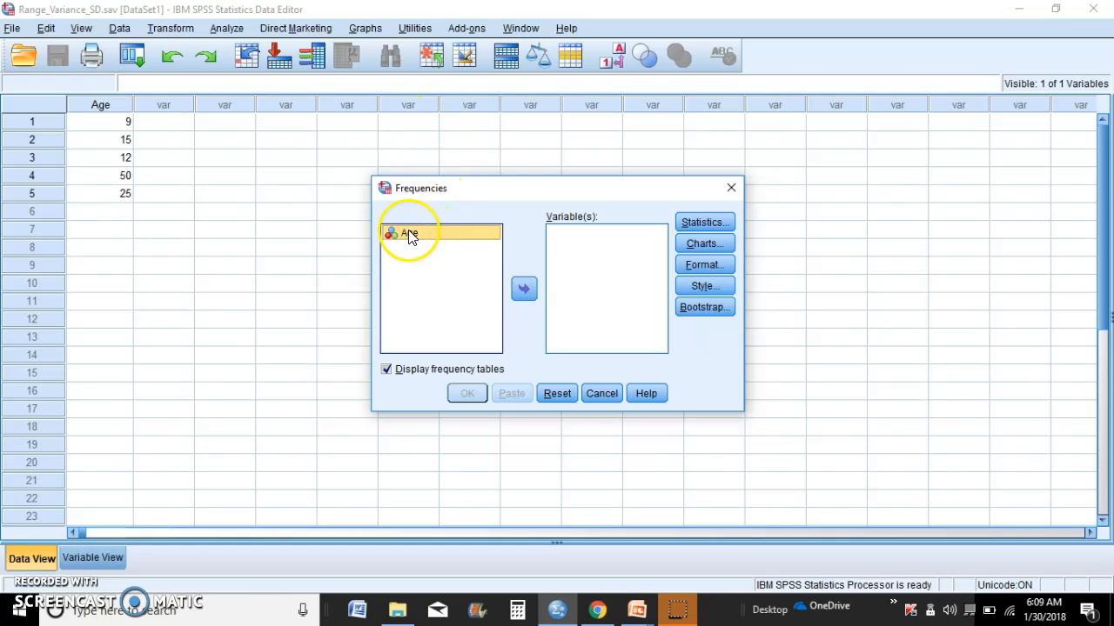
left_click(522, 289)
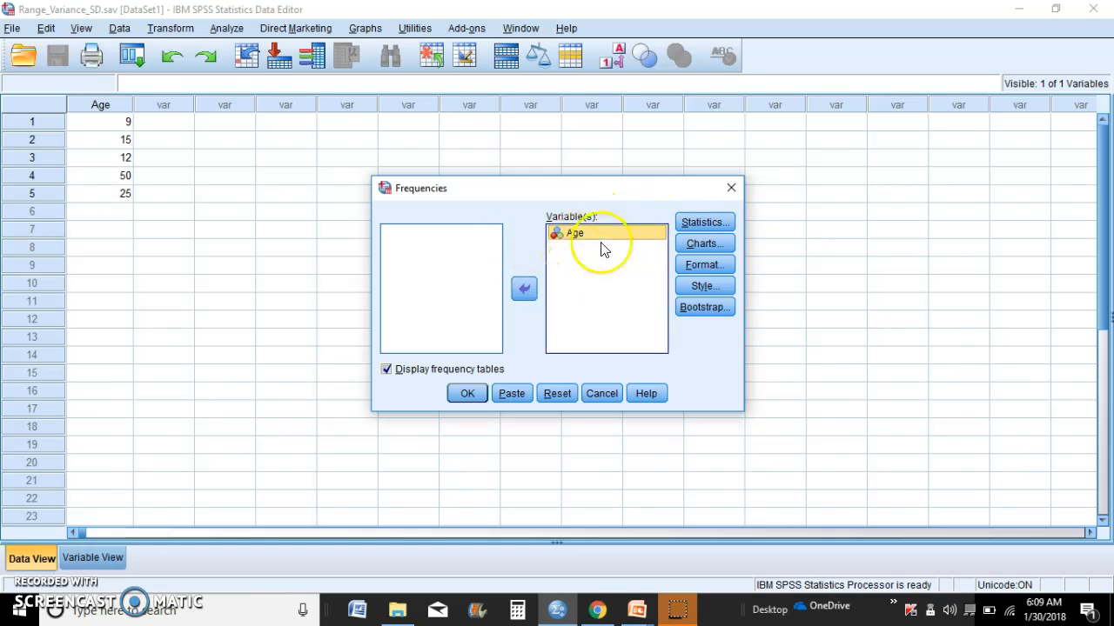
mouse_move(598, 269)
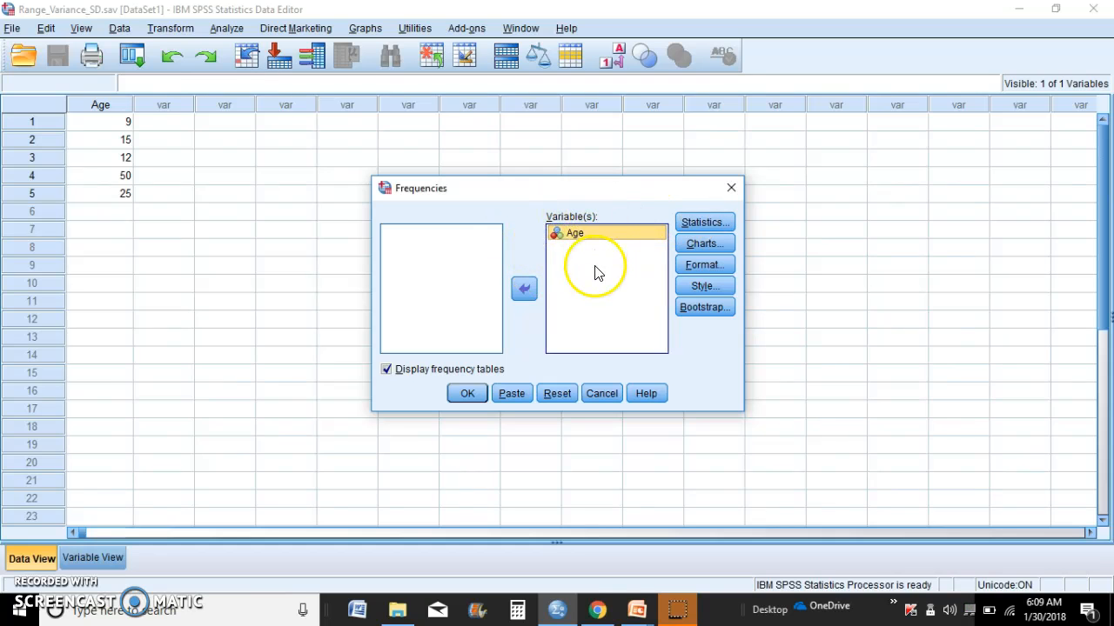
Request Std. deviation, Variance and Range under Dispersion in the Statistics options and continue
left_click(703, 223)
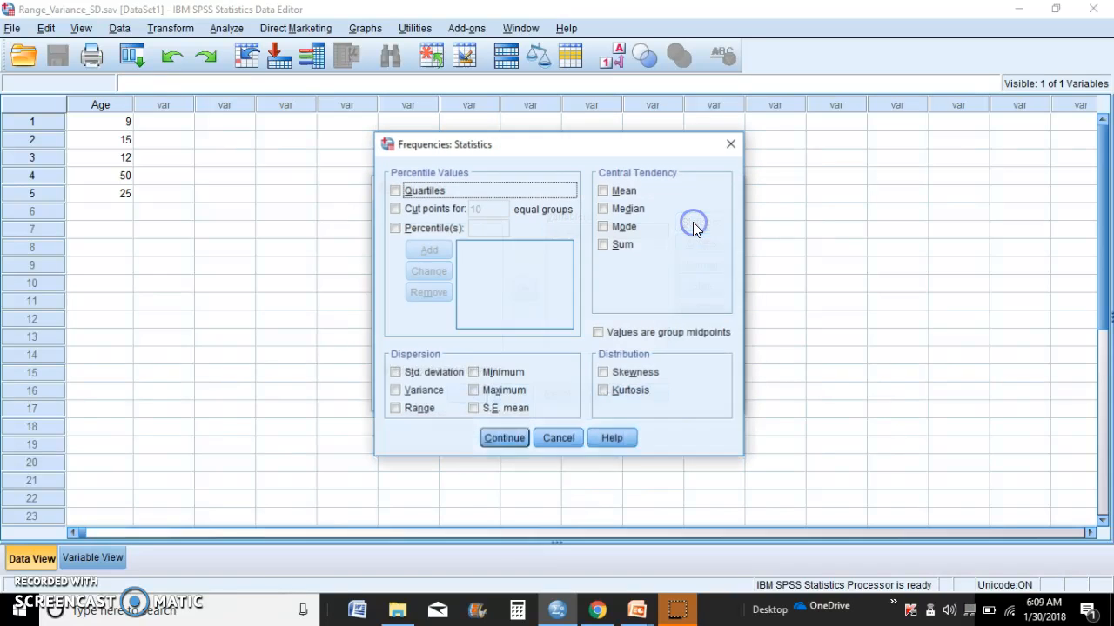
mouse_move(461, 386)
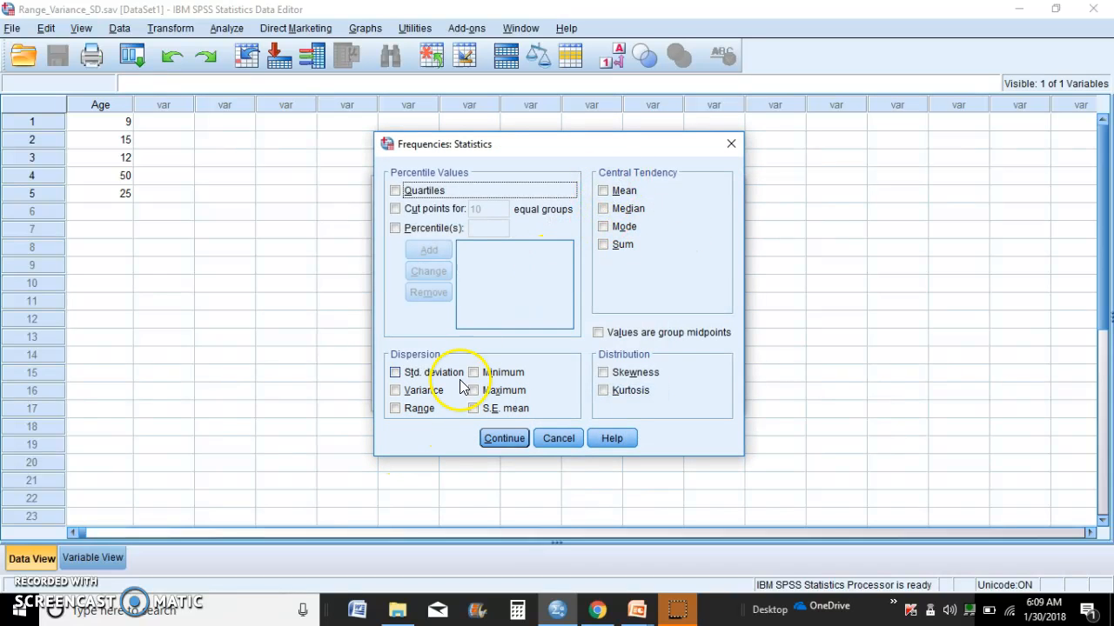
left_click(397, 372)
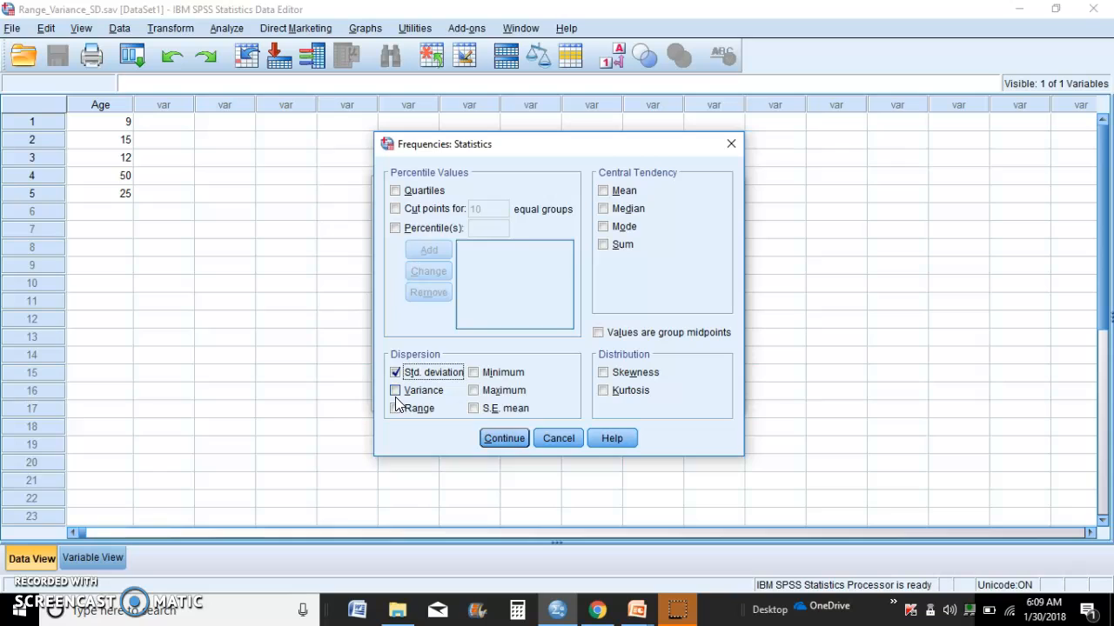
left_click(397, 408)
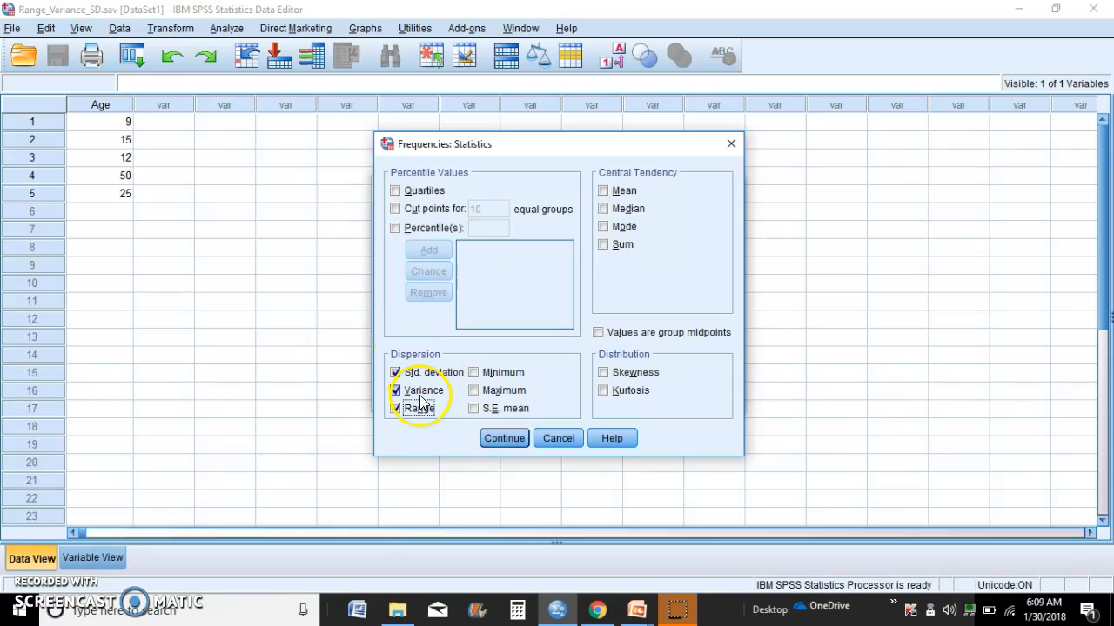
left_click(397, 407)
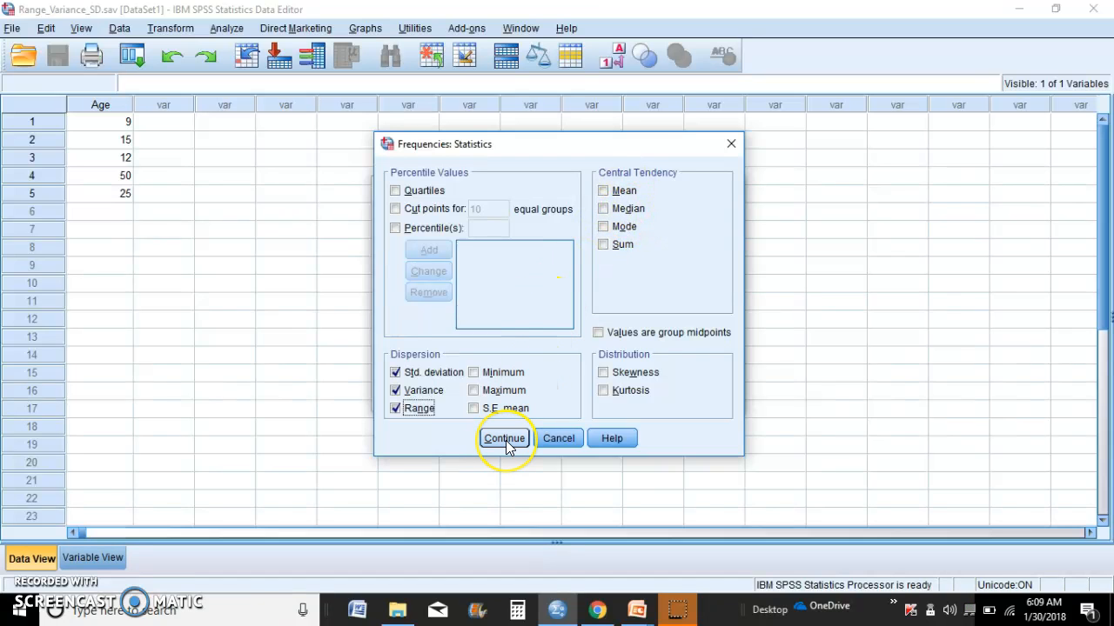
left_click(505, 439)
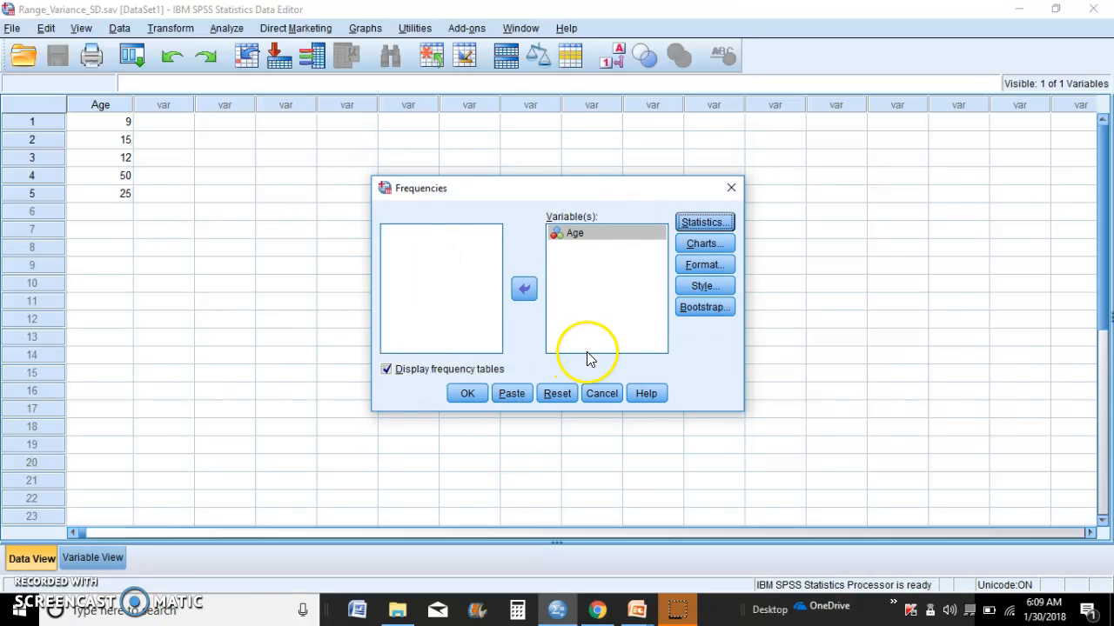
mouse_move(693, 247)
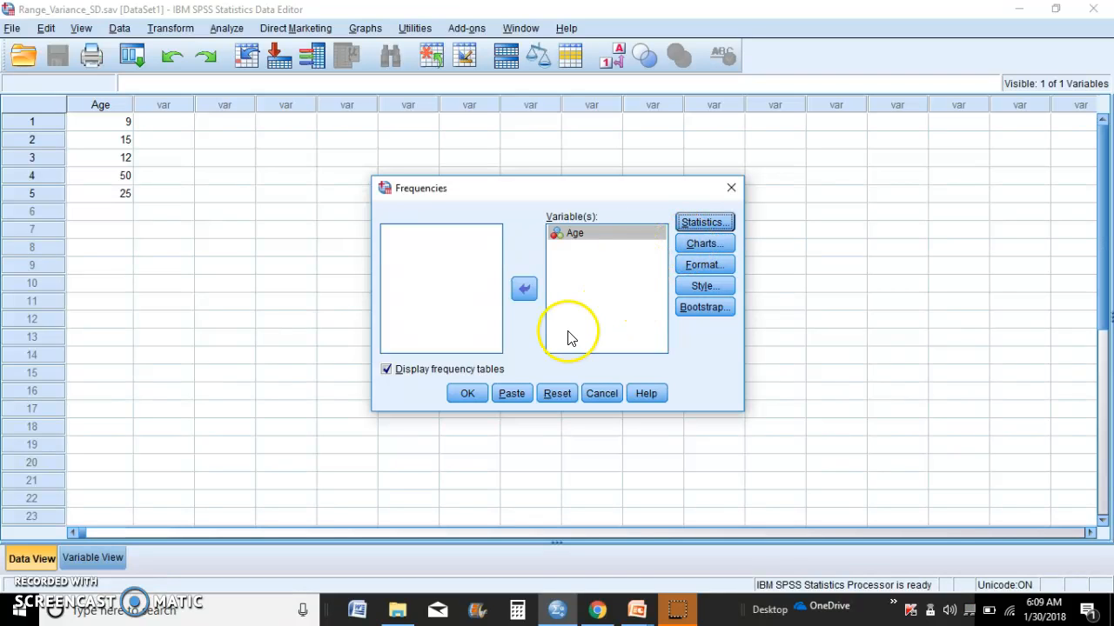
left_click(466, 393)
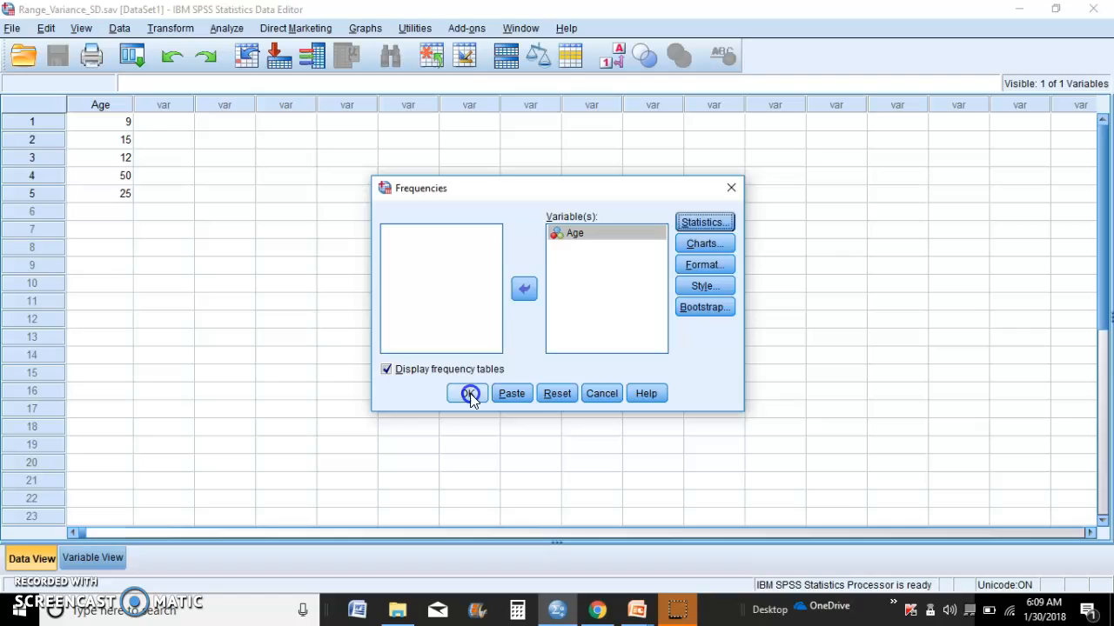
Run the analysis, giving Age std. deviation 16.664, variance 277.700 and range 41
left_click(466, 393)
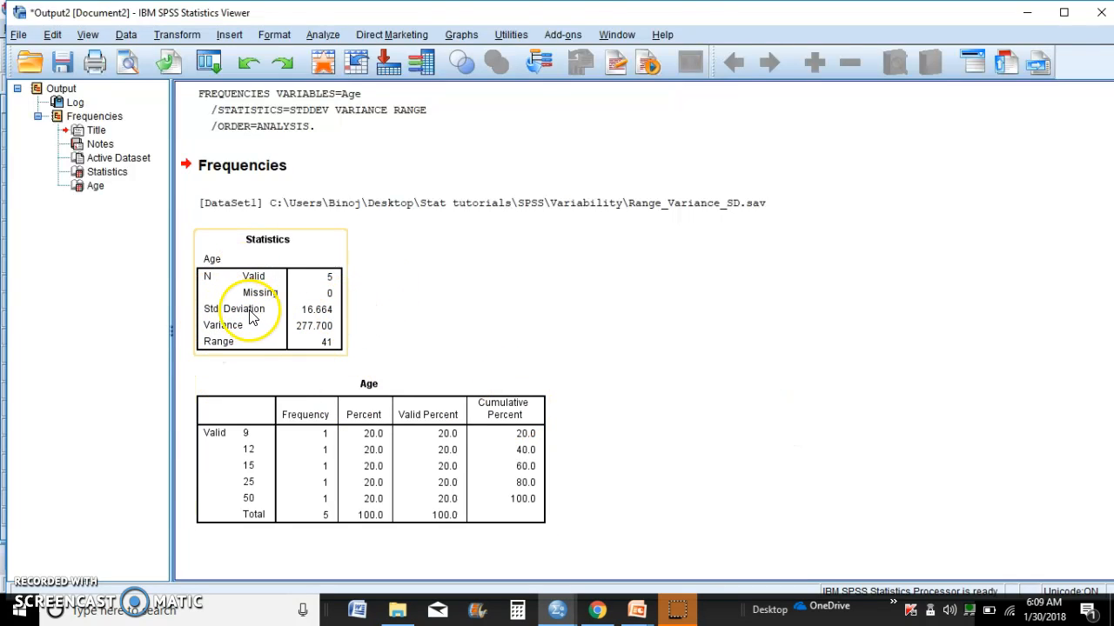
mouse_move(314, 341)
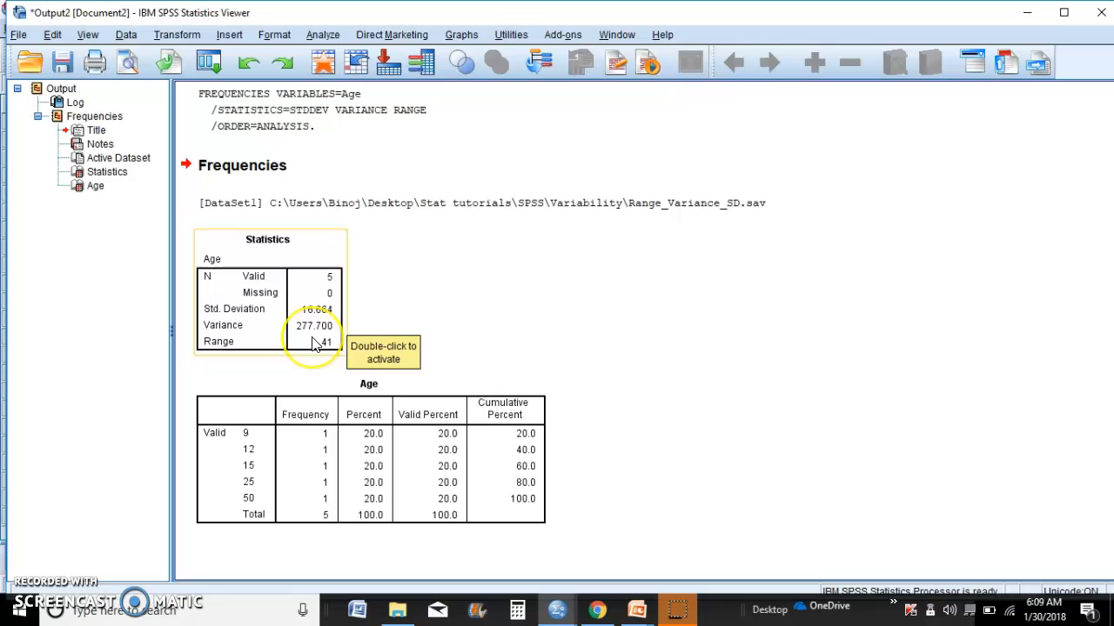
mouse_move(372, 317)
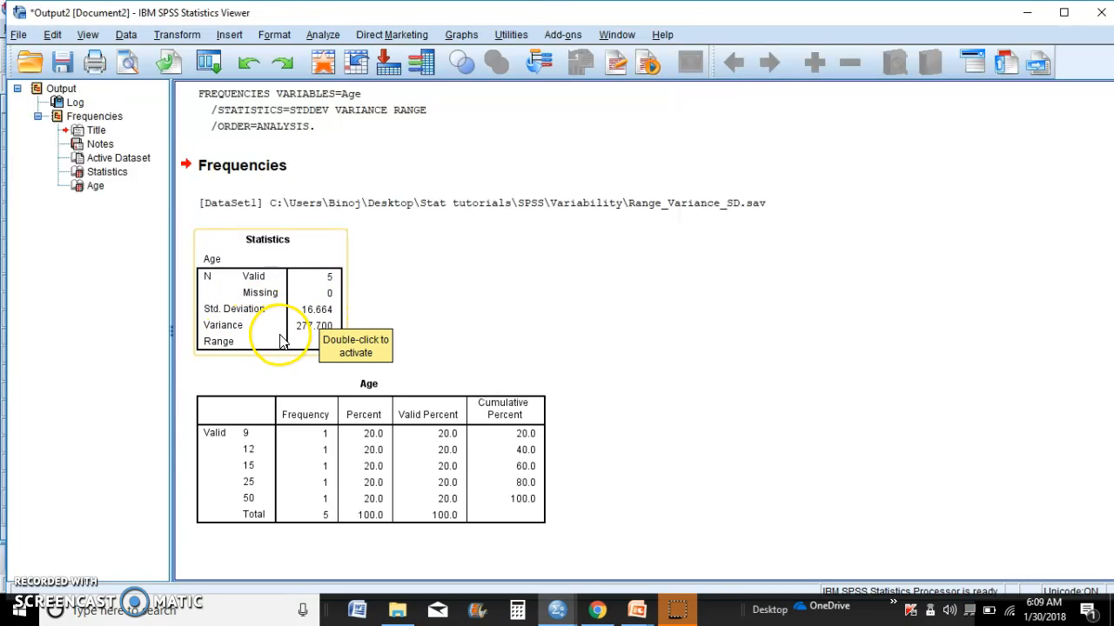
mouse_move(313, 335)
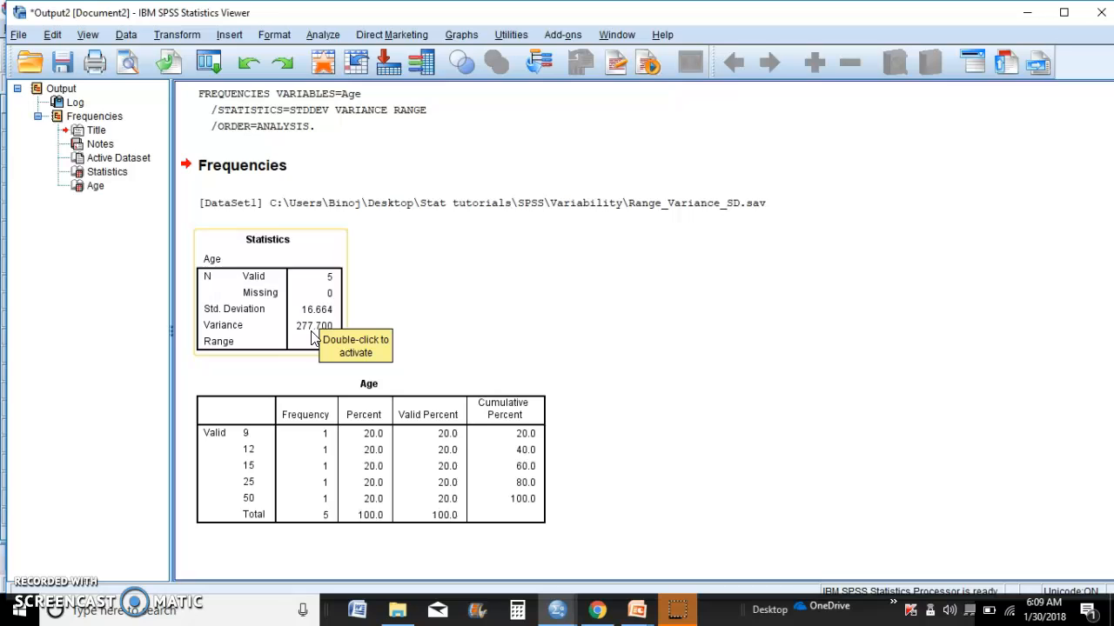
mouse_move(294, 339)
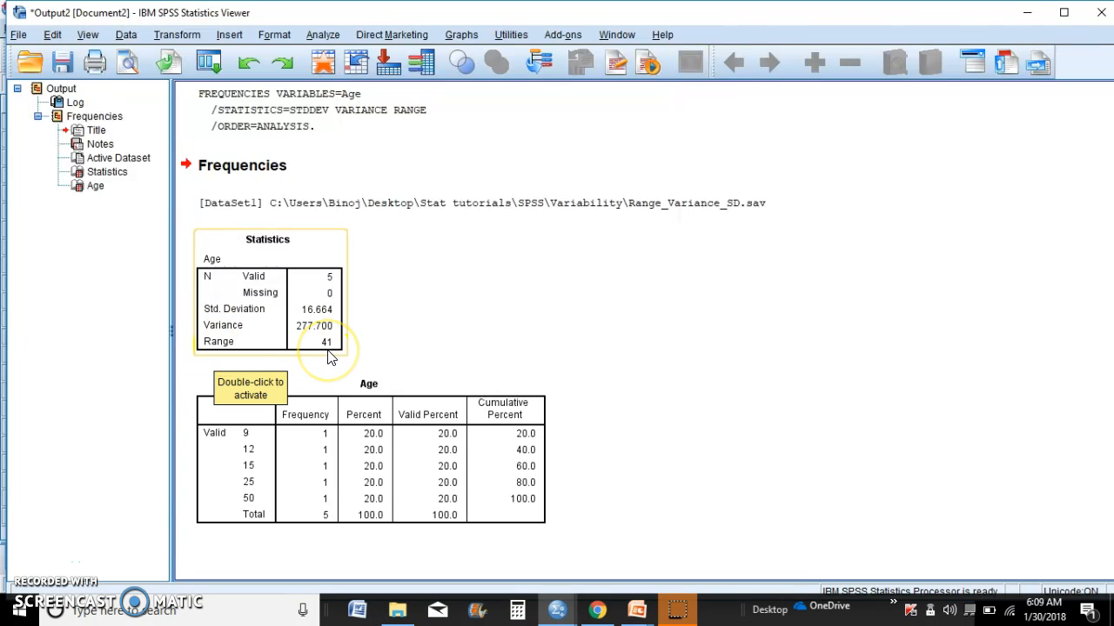
mouse_move(452, 369)
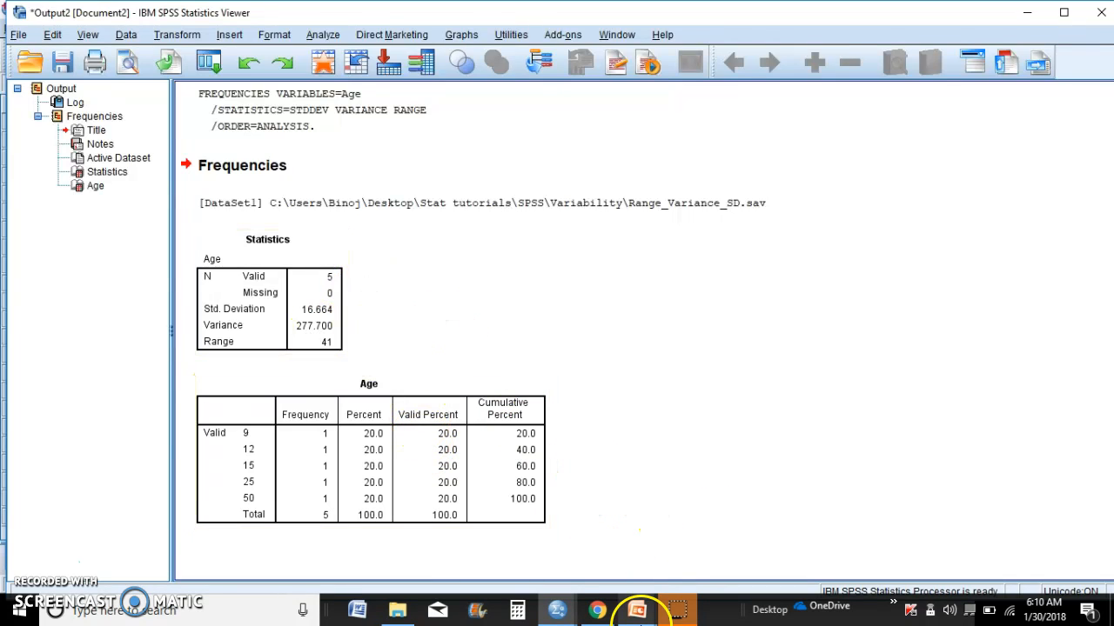
mouse_move(630, 606)
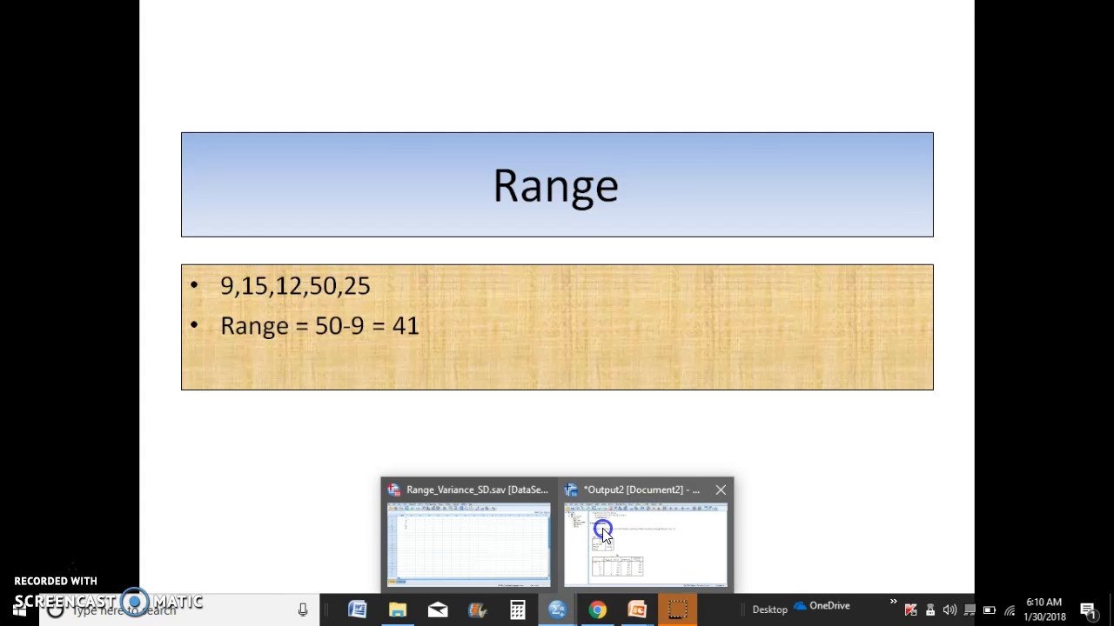
Compare SPSS's variance 277.700 with the slide's hand-worked 277.70, then view the References slide
left_click(602, 536)
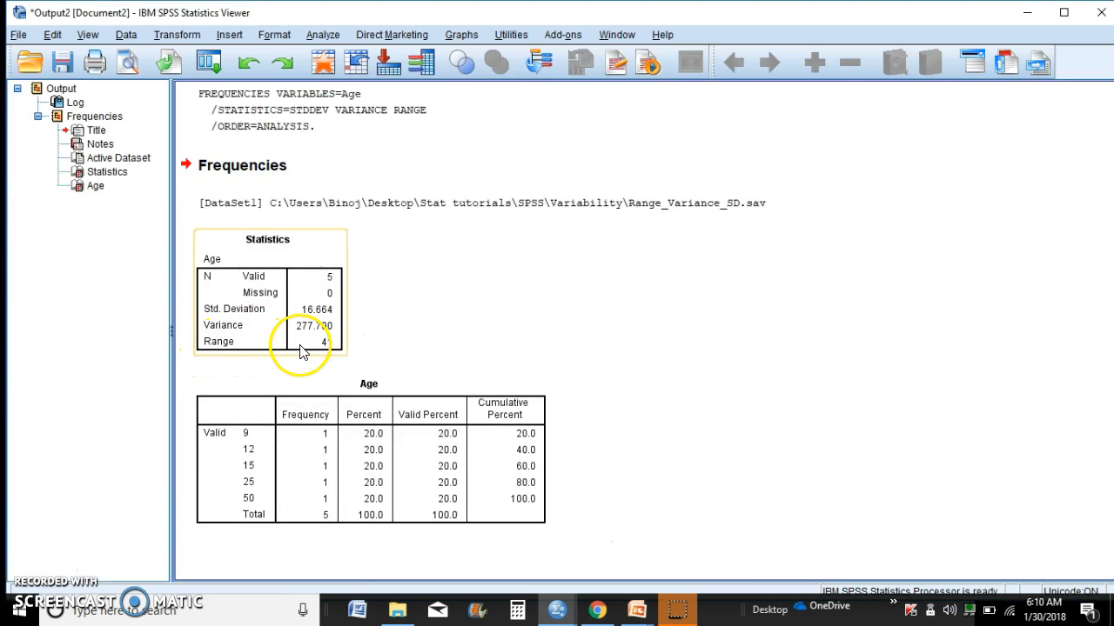
mouse_move(289, 320)
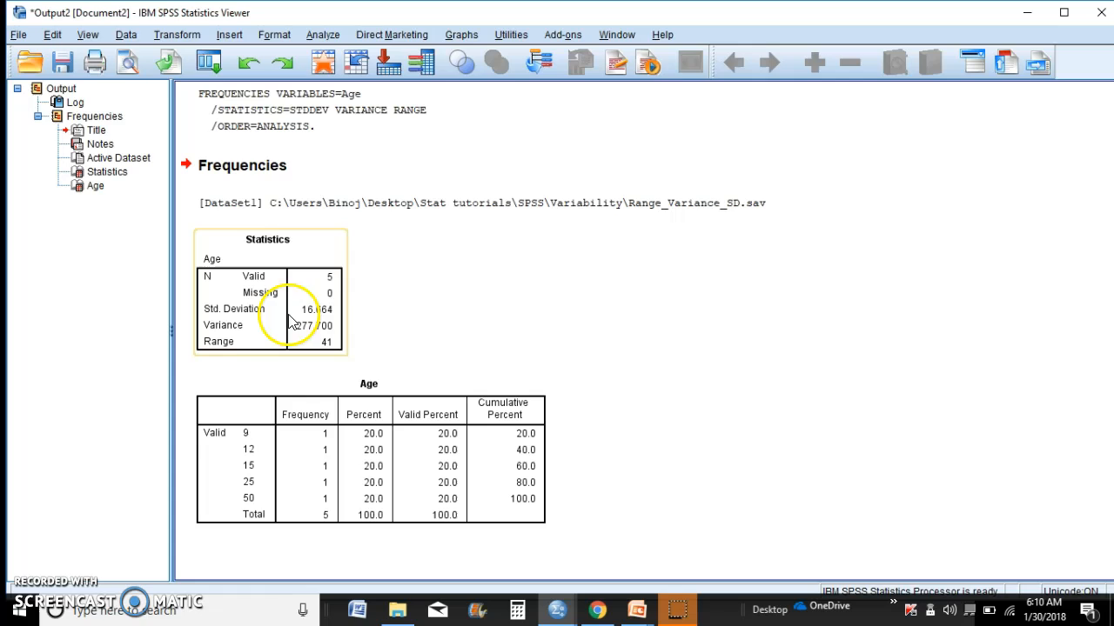
mouse_move(228, 346)
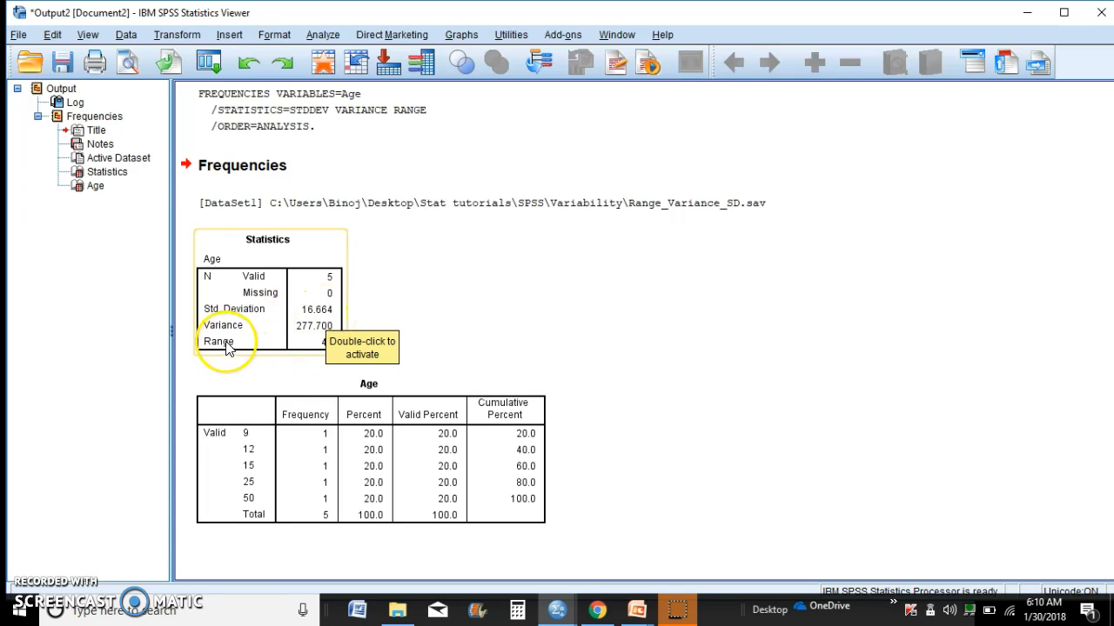
mouse_move(362, 336)
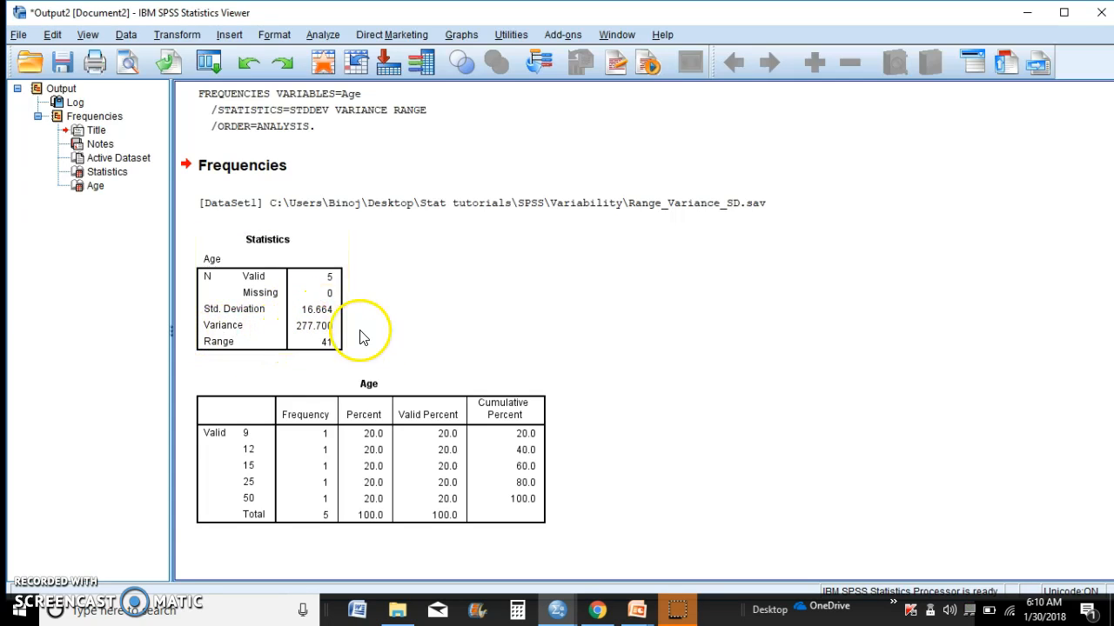
mouse_move(567, 296)
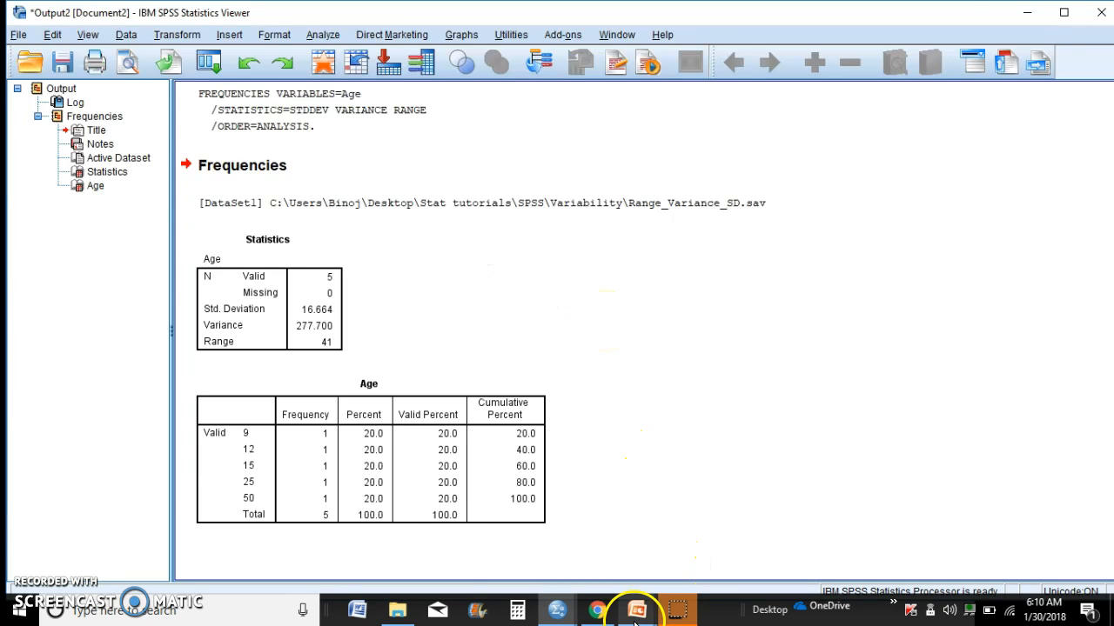
left_click(628, 605)
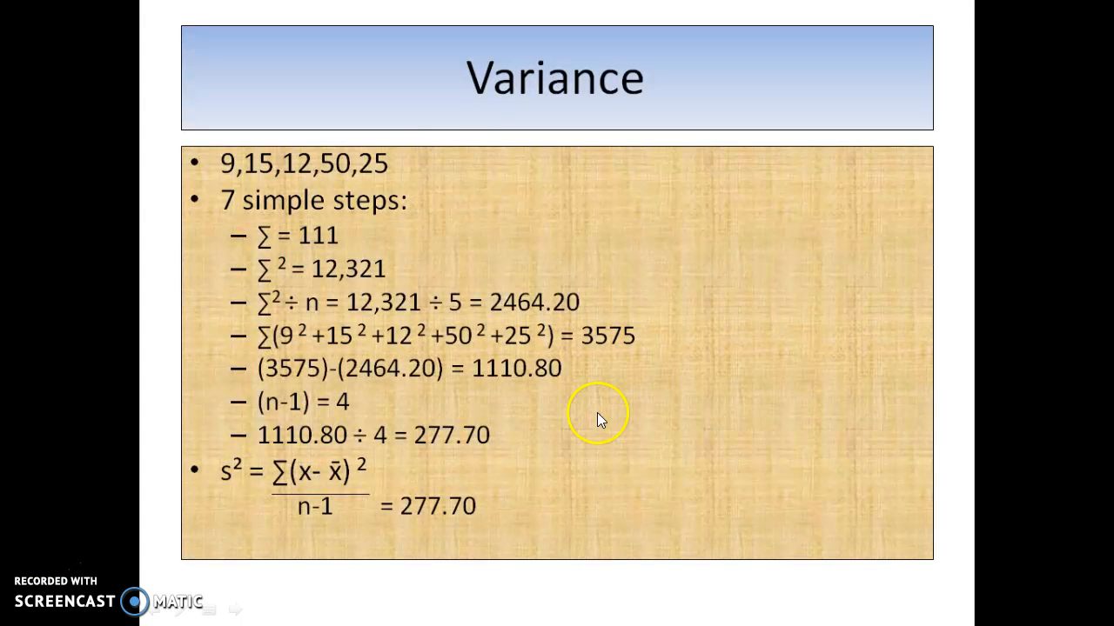
mouse_move(463, 527)
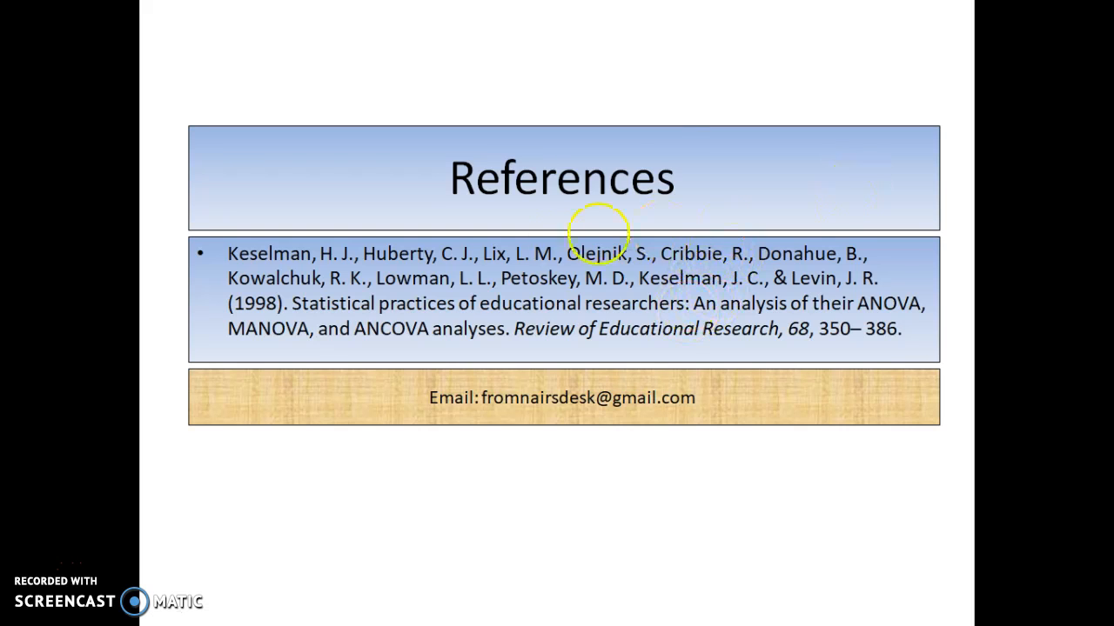
mouse_move(646, 289)
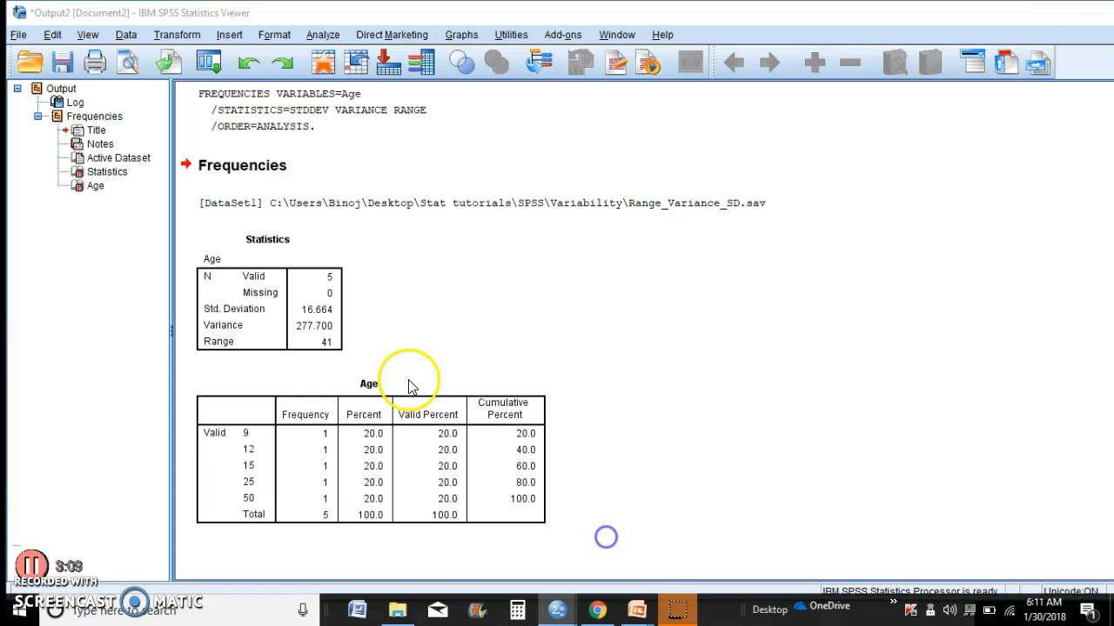
left_click(315, 327)
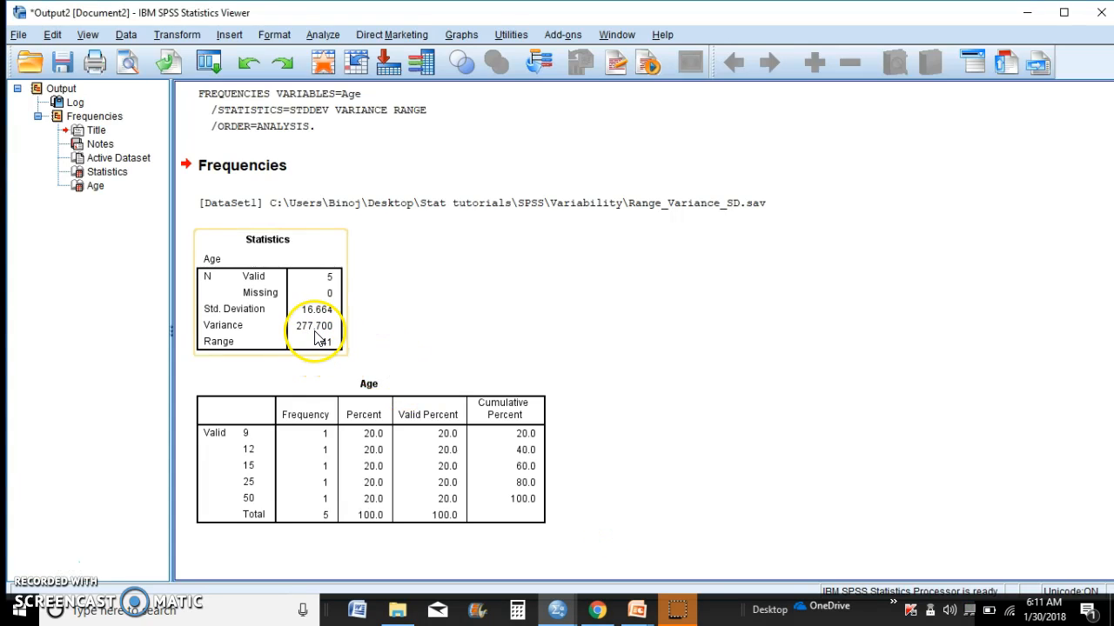
mouse_move(275, 337)
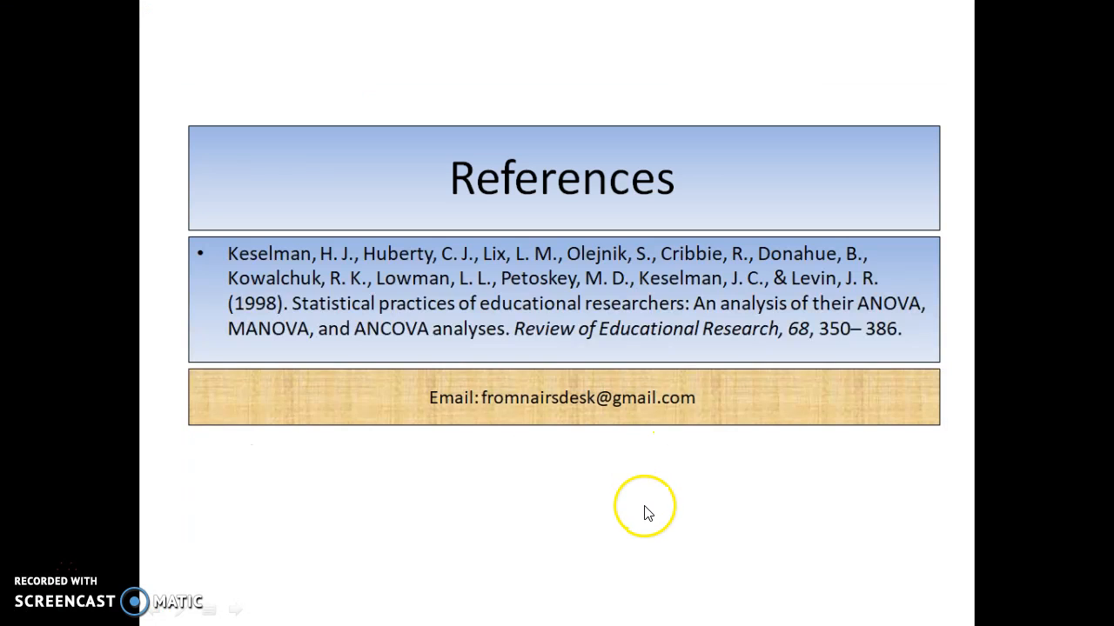
mouse_move(606, 378)
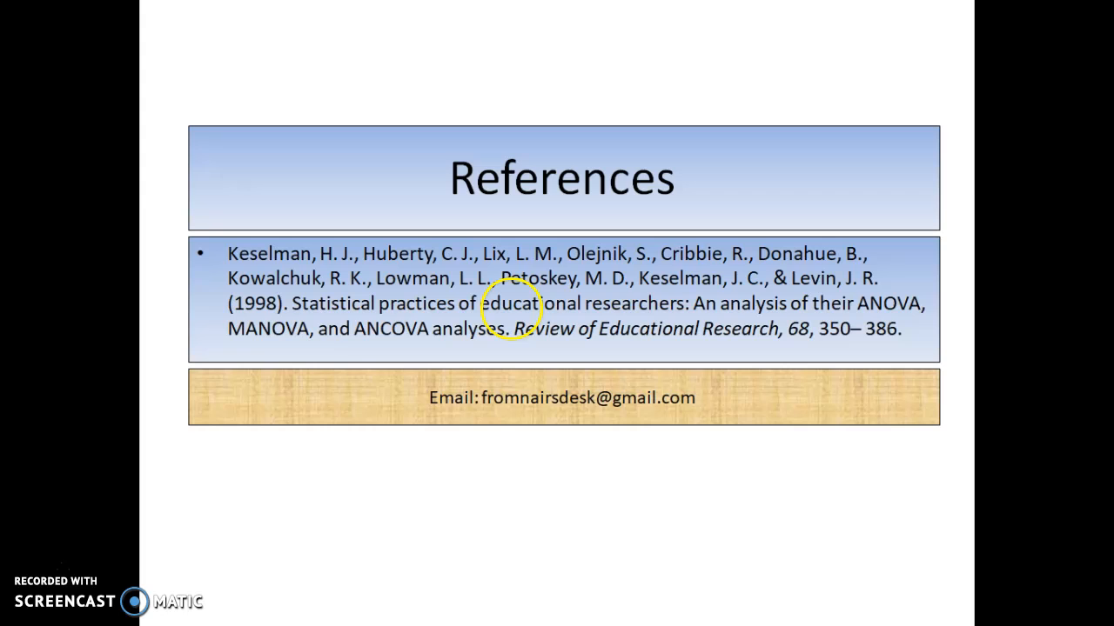
mouse_move(113, 478)
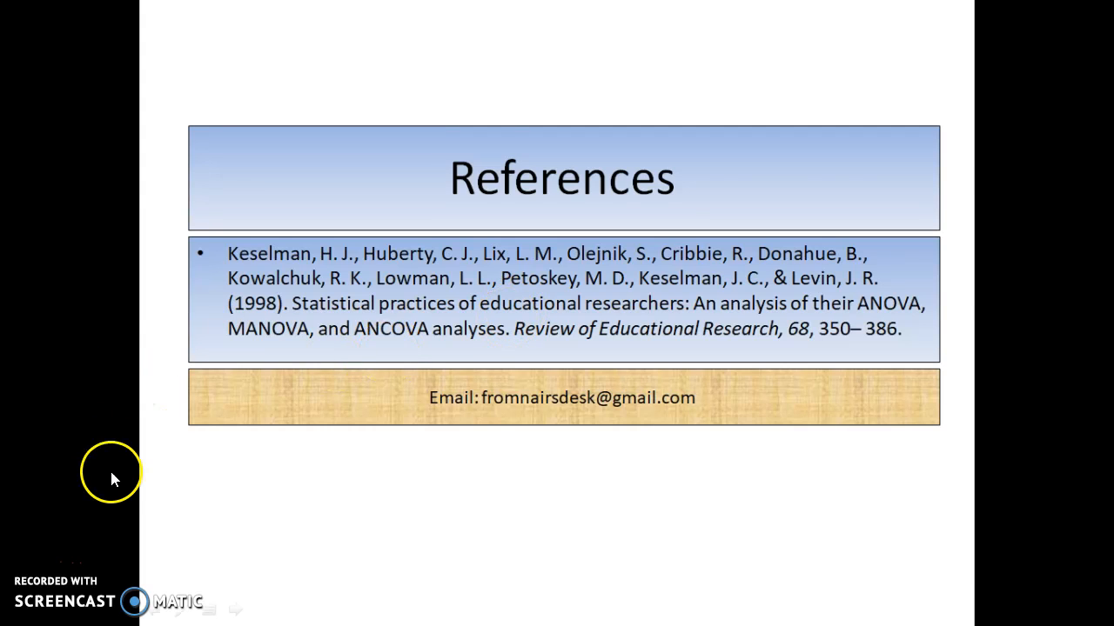
mouse_move(104, 494)
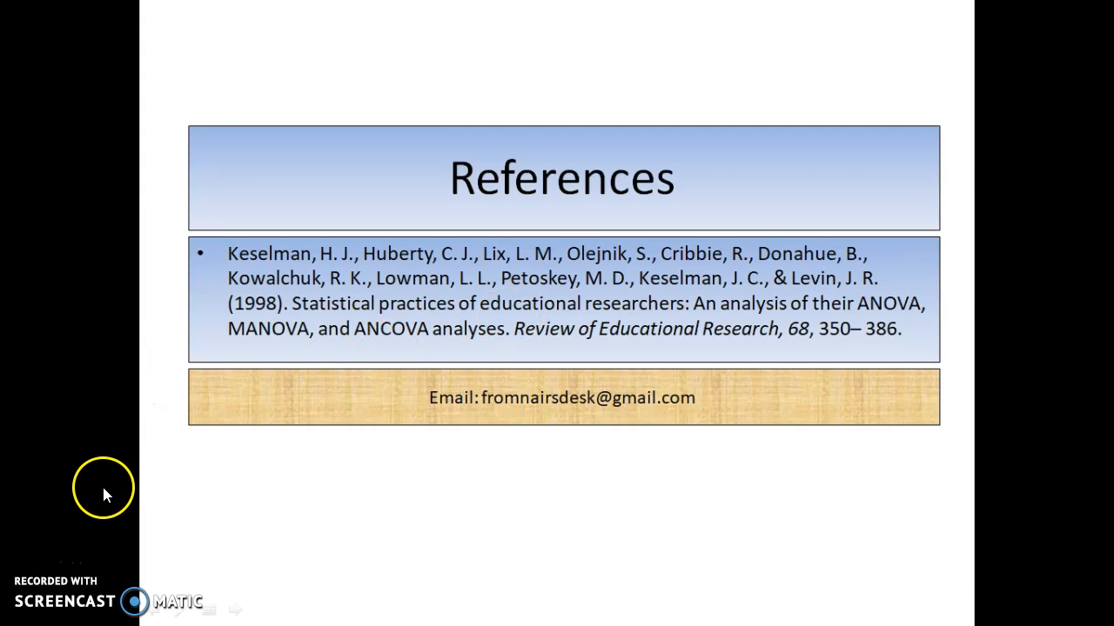